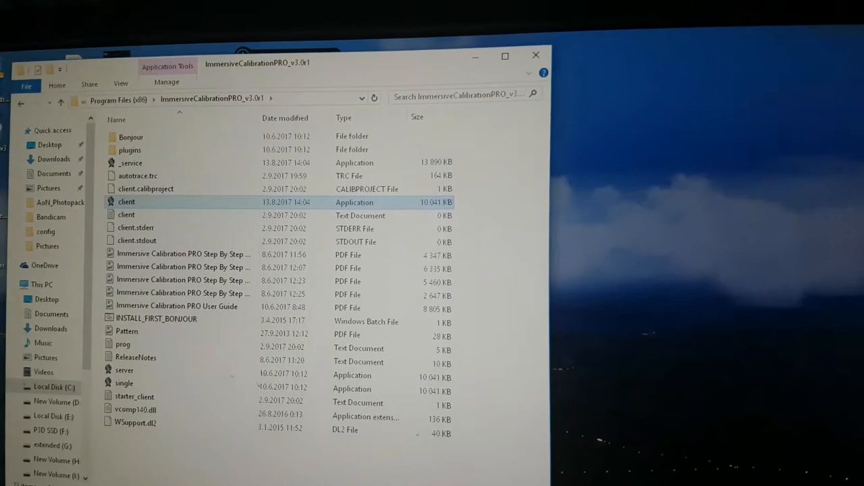
Launch the Immersive Calibration PRO client application from its installation folder.
double_click(127, 202)
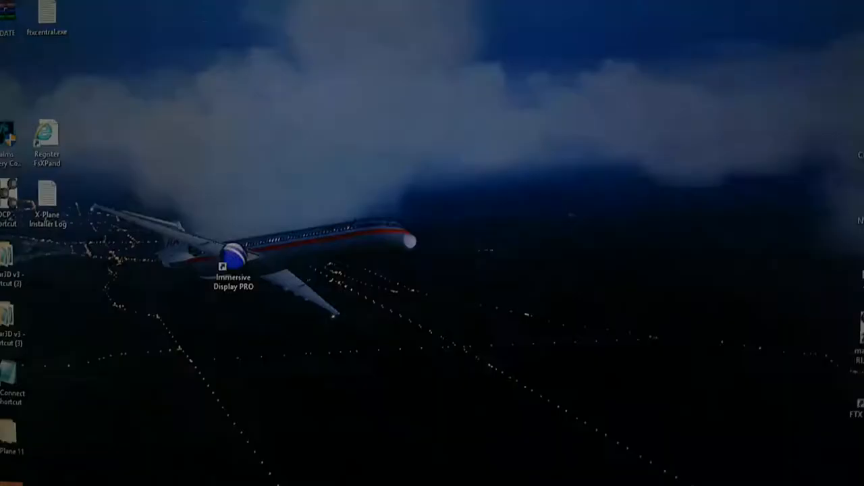
Show the client window listing the five detected displays.
double_click(232, 259)
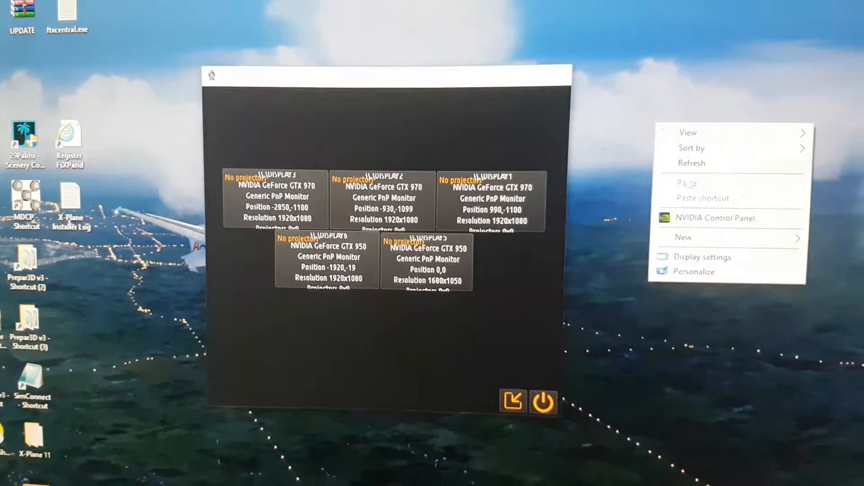
click(702, 256)
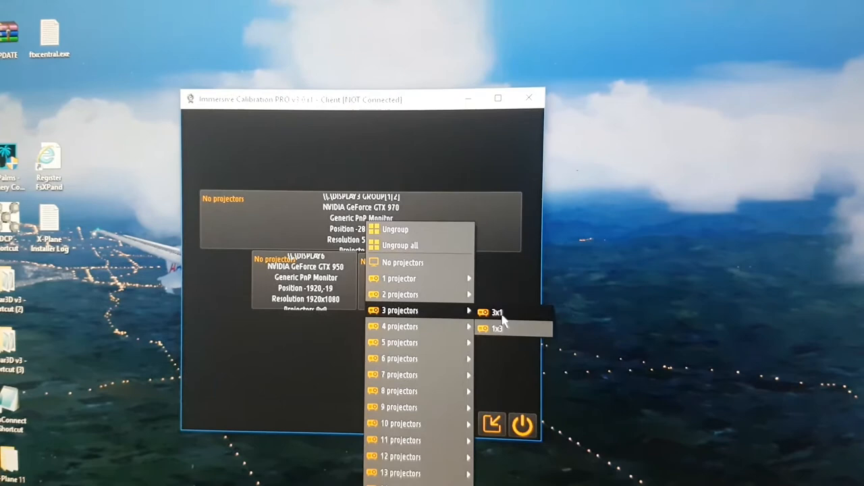
Set the grouped displays to a 3-projector 3x1 arrangement.
click(497, 312)
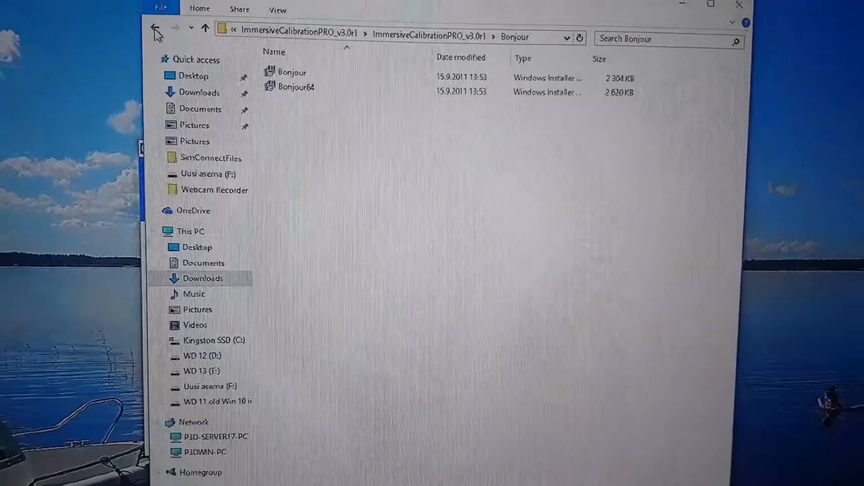
Return to the installation folder and launch the server application.
click(157, 29)
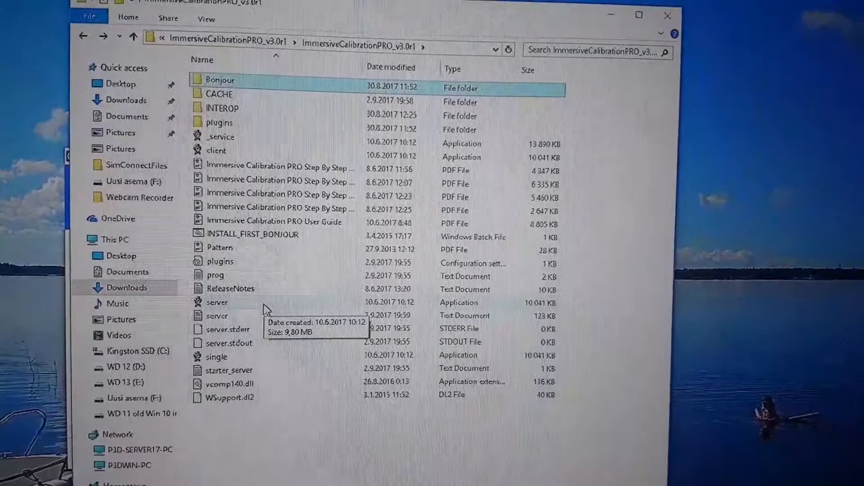
right_click(232, 308)
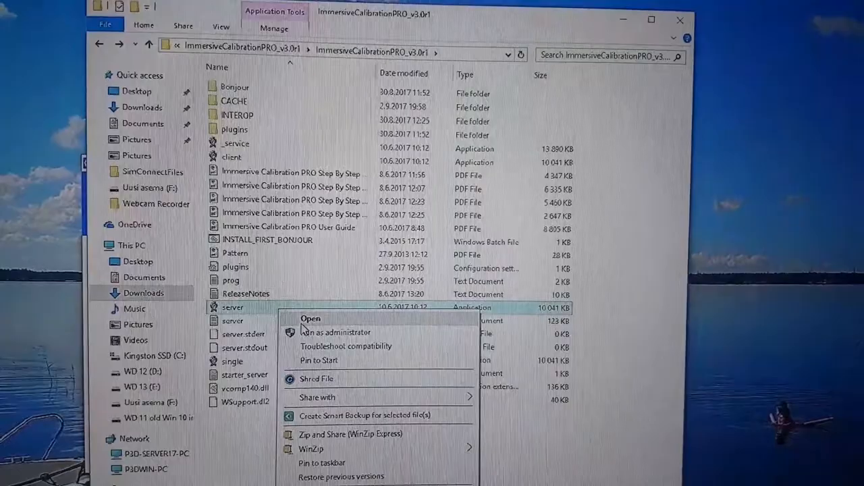
click(311, 319)
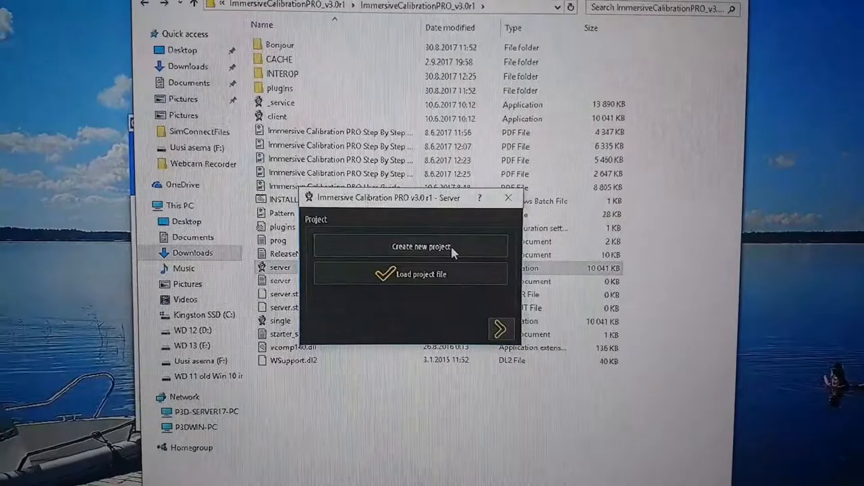
Create a new project with No Stacking and a Horseshoe (double curved) screen.
click(503, 329)
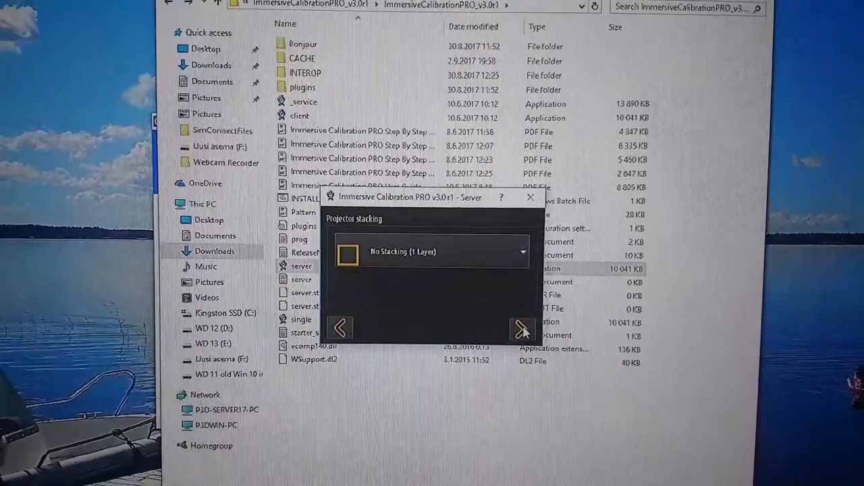
click(432, 251)
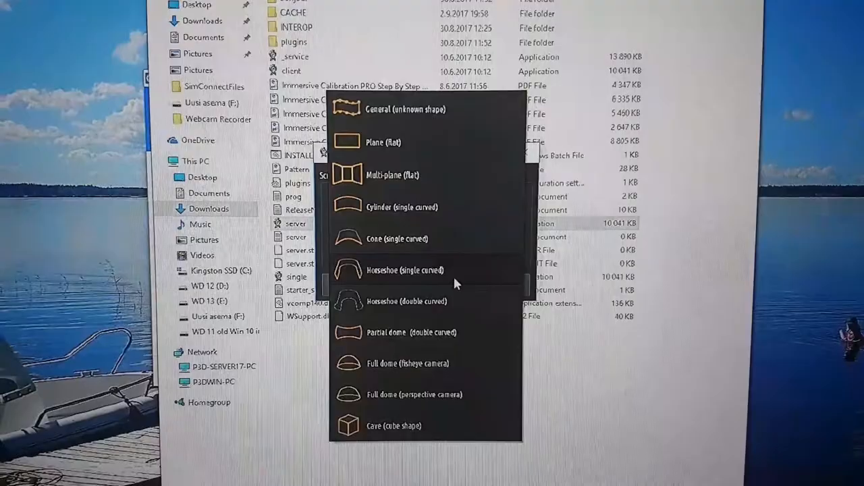
click(408, 301)
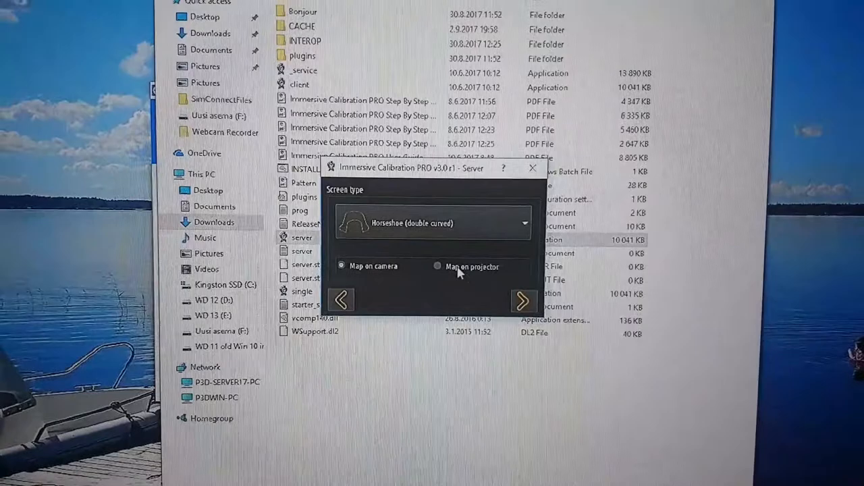